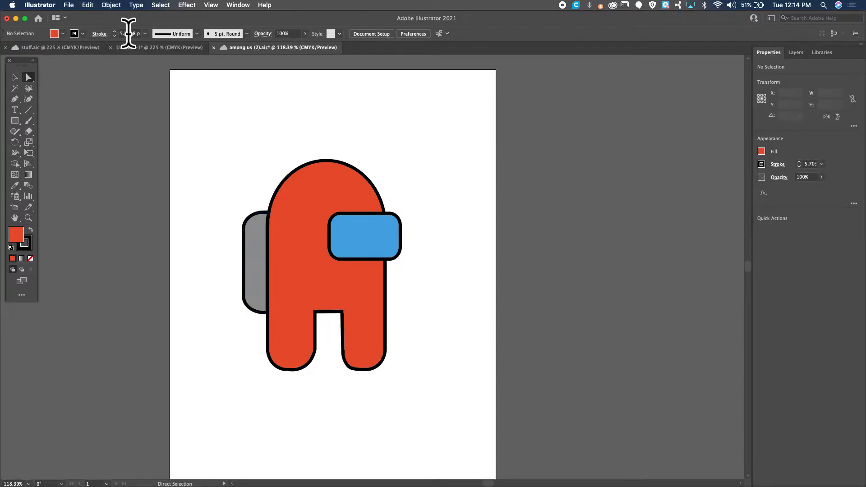
- Export the crewmate as a PNG named 'among us' into the Downloads folder
{"action": "left_click", "coordinate": [69, 4]}
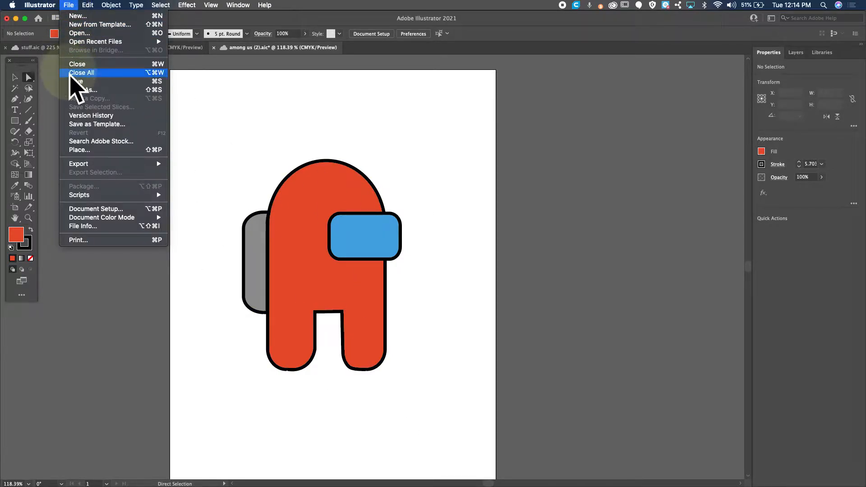
{"action": "mouse_move", "coordinate": [78, 163]}
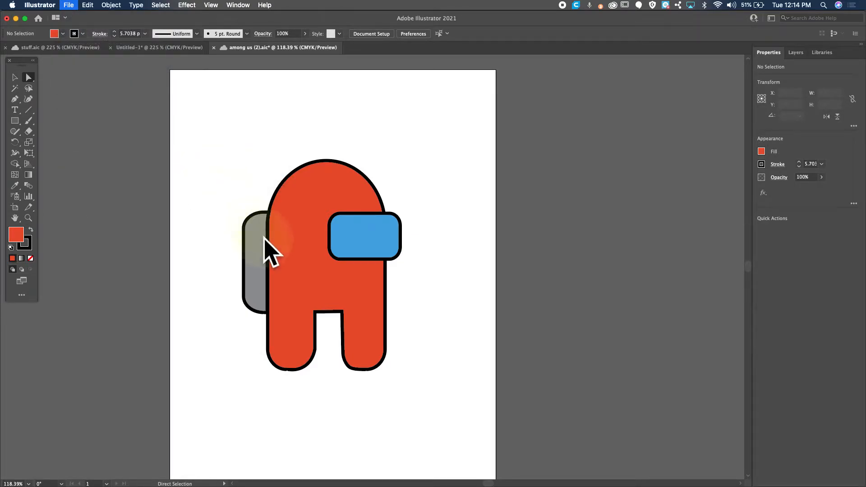
{"action": "left_click", "coordinate": [69, 4]}
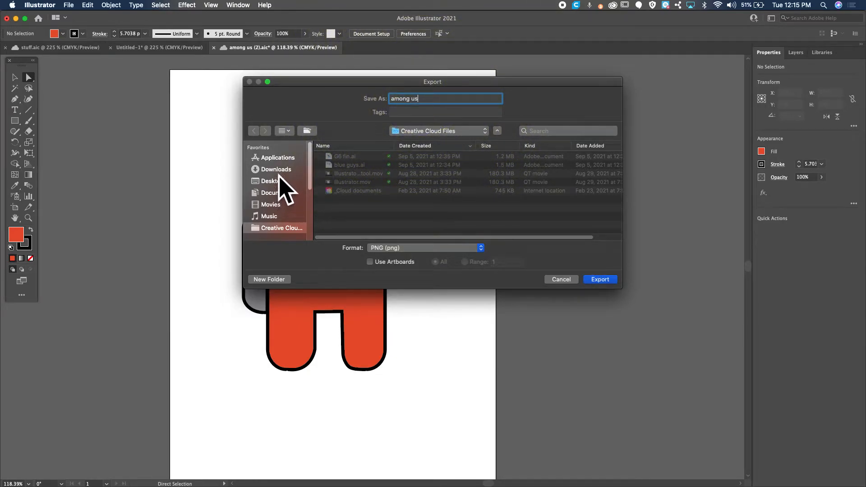
{"action": "left_click", "coordinate": [276, 170]}
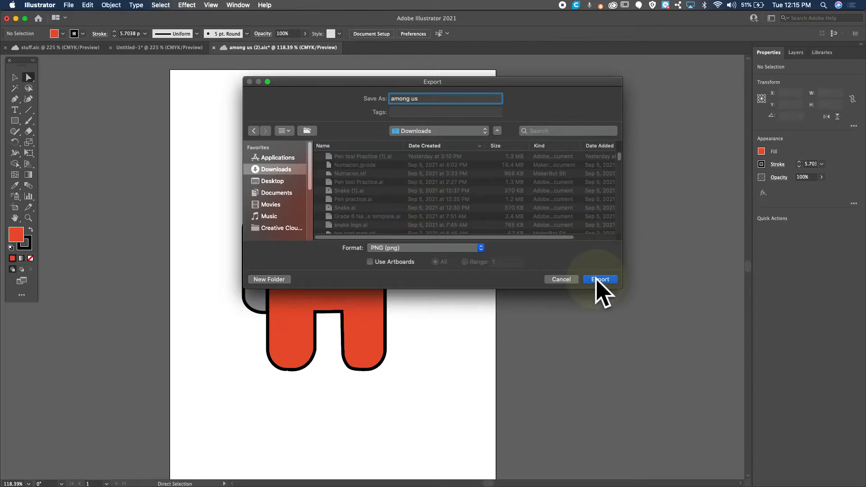
{"action": "left_click", "coordinate": [600, 279]}
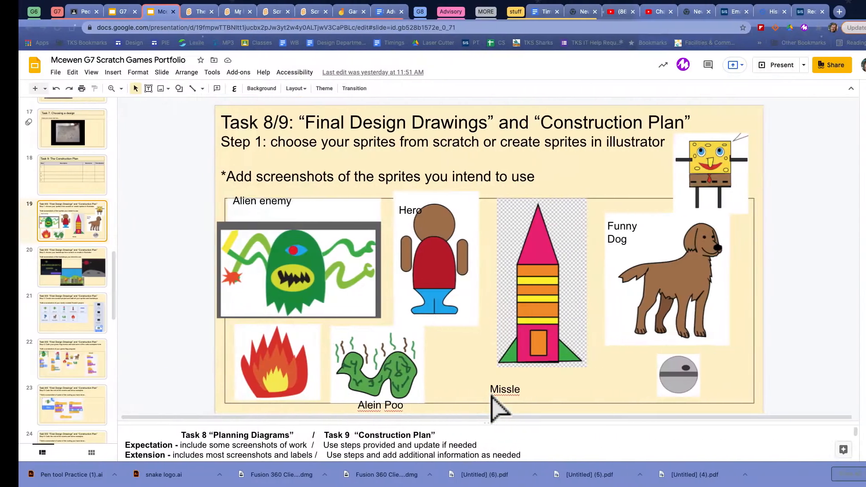
- Open 'The Mask – Interactive Story' project in the Scratch editor via See inside
{"action": "left_click", "coordinate": [182, 11]}
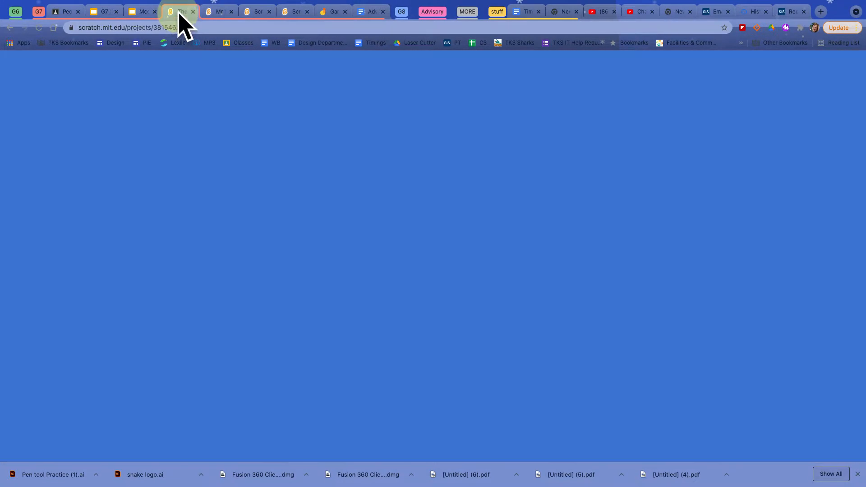
{"action": "left_click", "coordinate": [178, 12]}
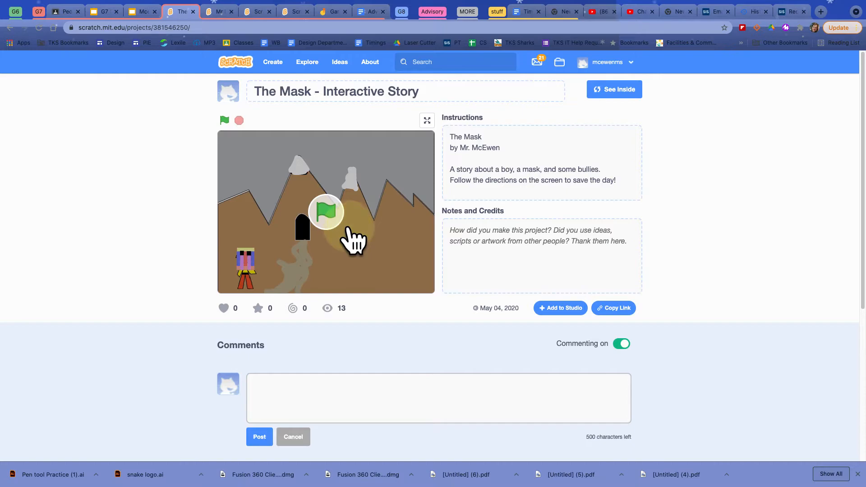
{"action": "left_click", "coordinate": [614, 88]}
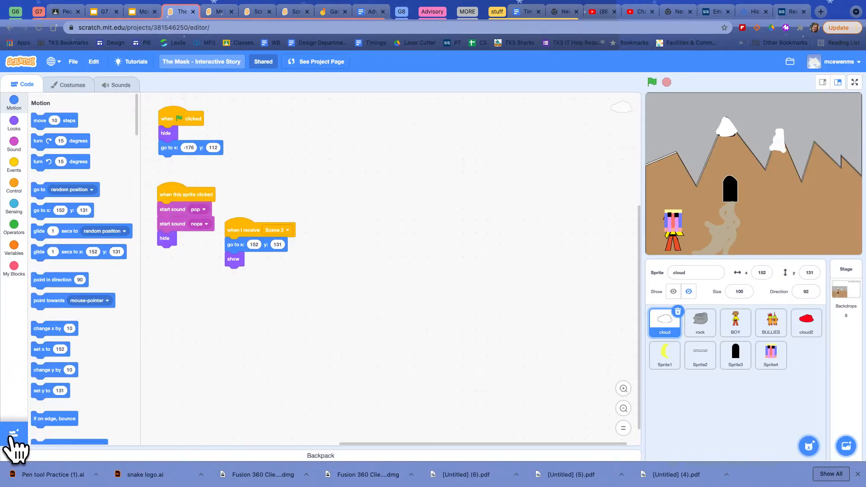
- Upload a sprite from file, sorting by newest first and choosing the 'among us' PNG in Downloads
{"action": "left_click", "coordinate": [808, 445]}
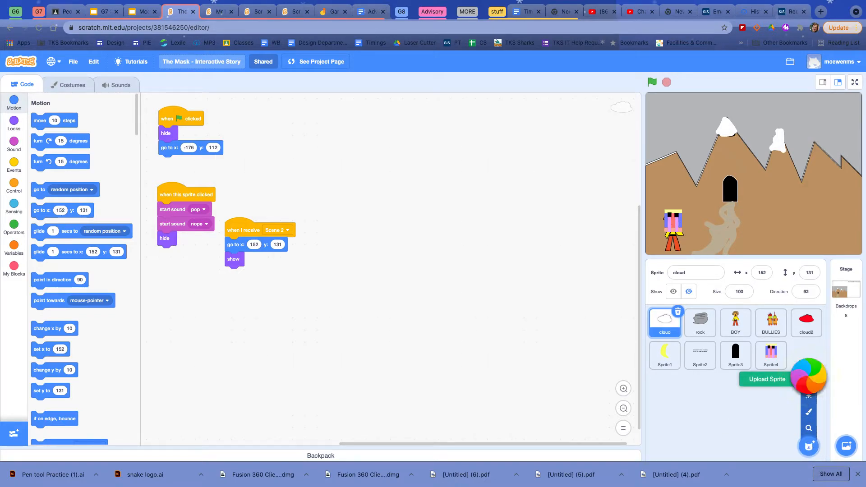
{"action": "left_click", "coordinate": [767, 379]}
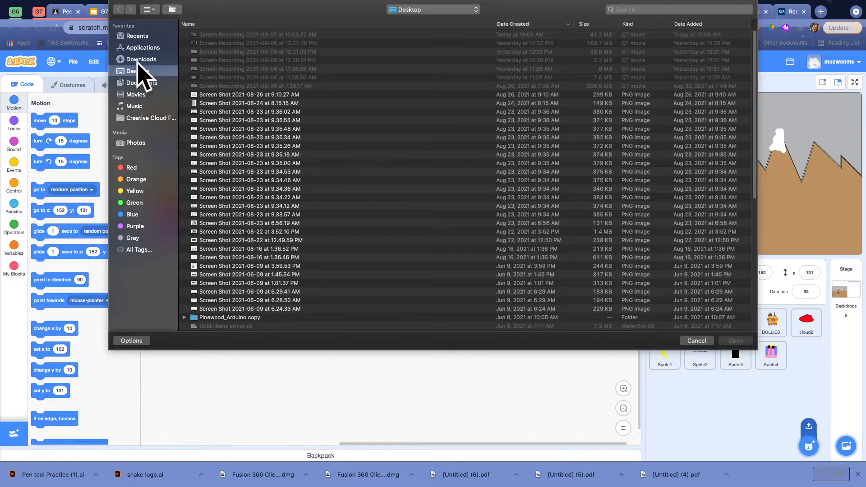
{"action": "scroll", "scroll_direction": "down", "scroll_amount": 3}
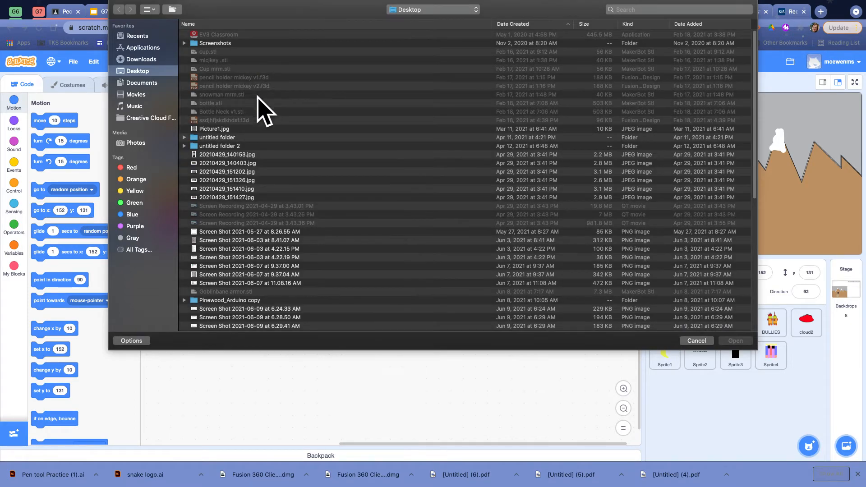
{"action": "left_click", "coordinate": [513, 24]}
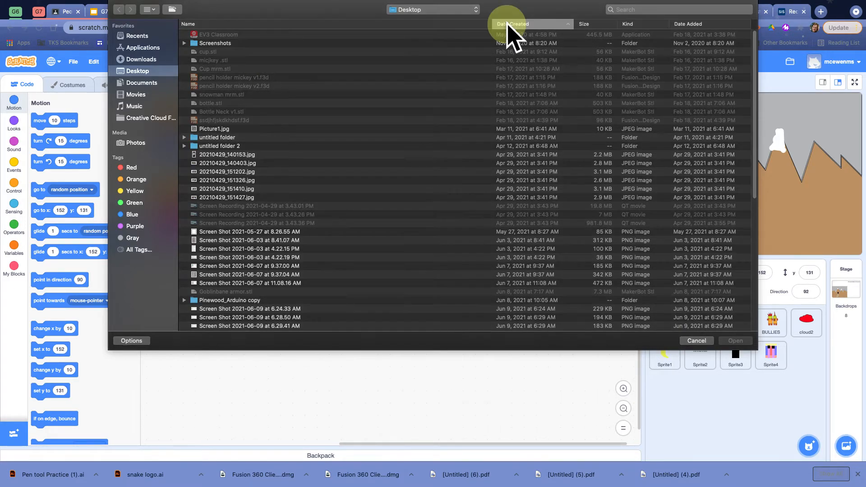
{"action": "left_click", "coordinate": [513, 24]}
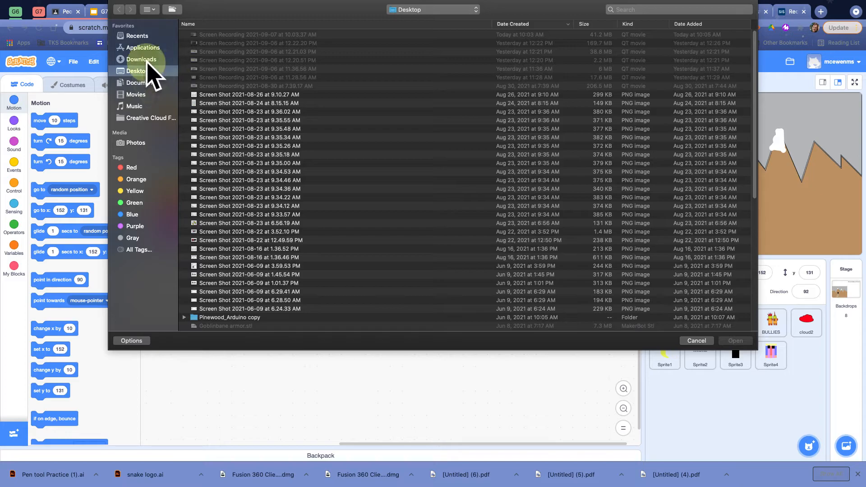
{"action": "left_click", "coordinate": [142, 59]}
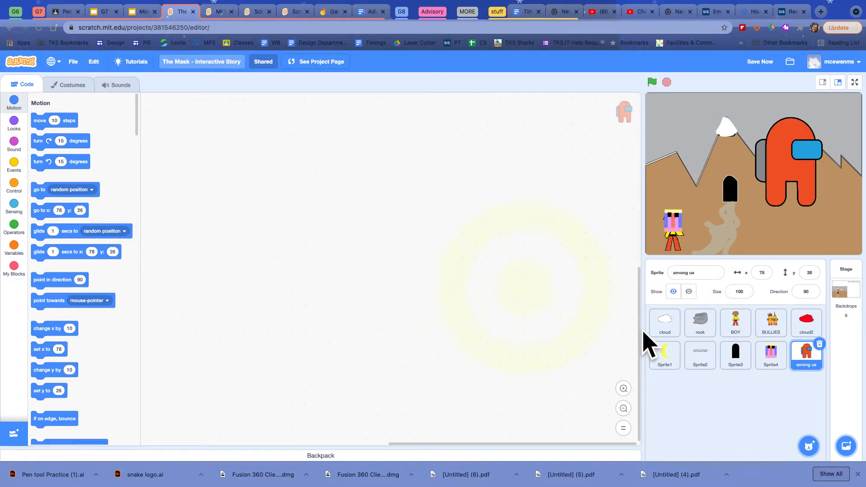
- Move the crewmate lower-left on the stage and scale its costume to about half size
{"action": "left_click_drag", "start_coordinate": [796, 161], "coordinate": [779, 199]}
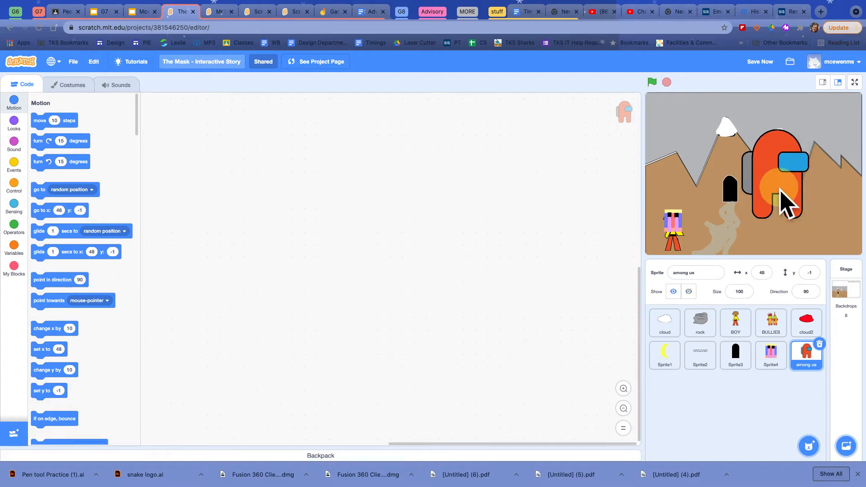
{"action": "left_click", "coordinate": [69, 85]}
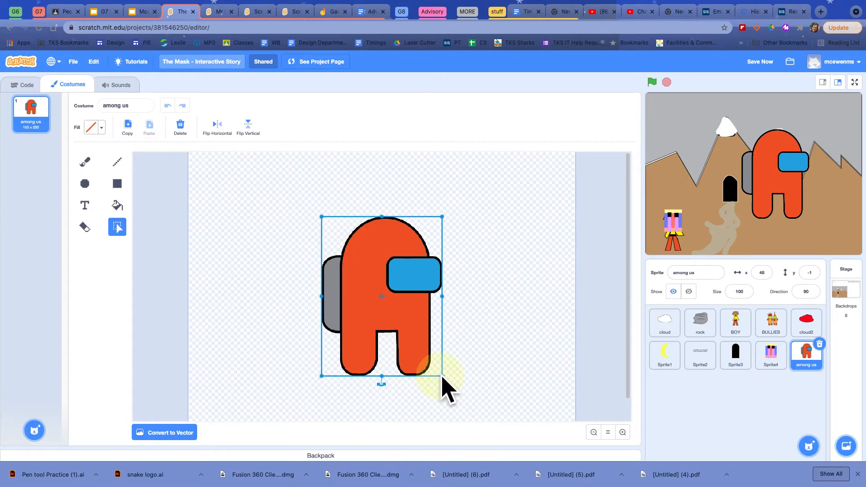
{"action": "left_click_drag", "start_coordinate": [442, 375], "coordinate": [381, 296]}
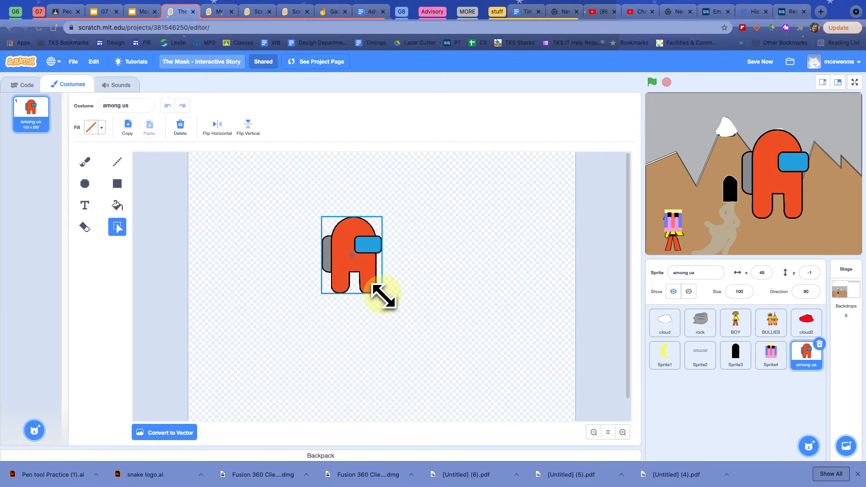